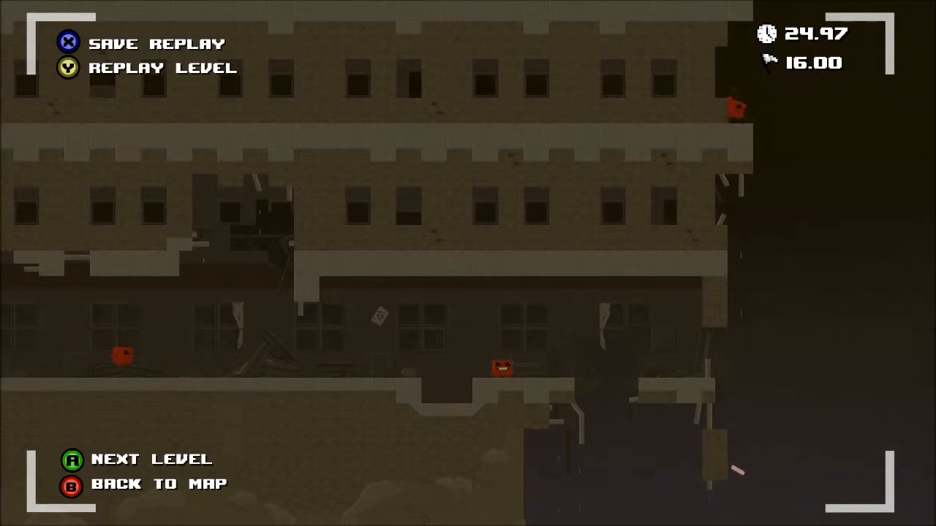
pyautogui.press('a')
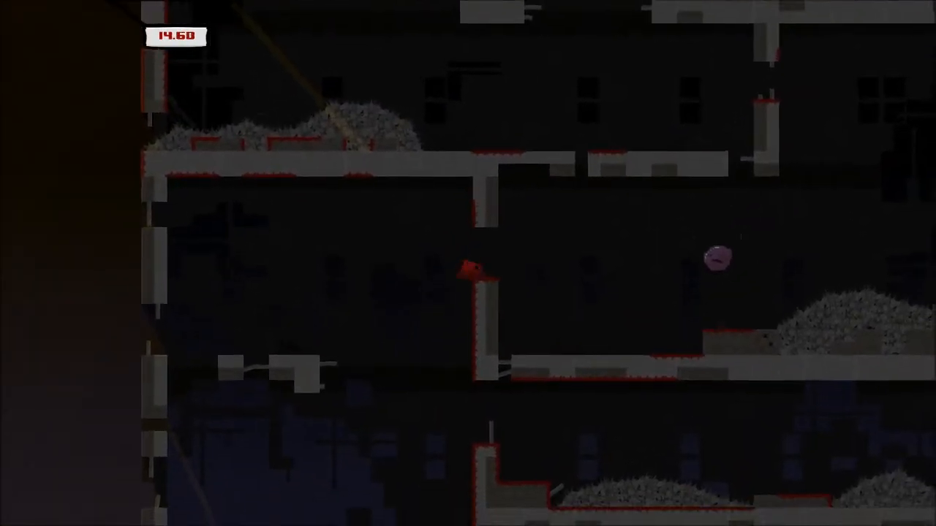
pyautogui.press('right')
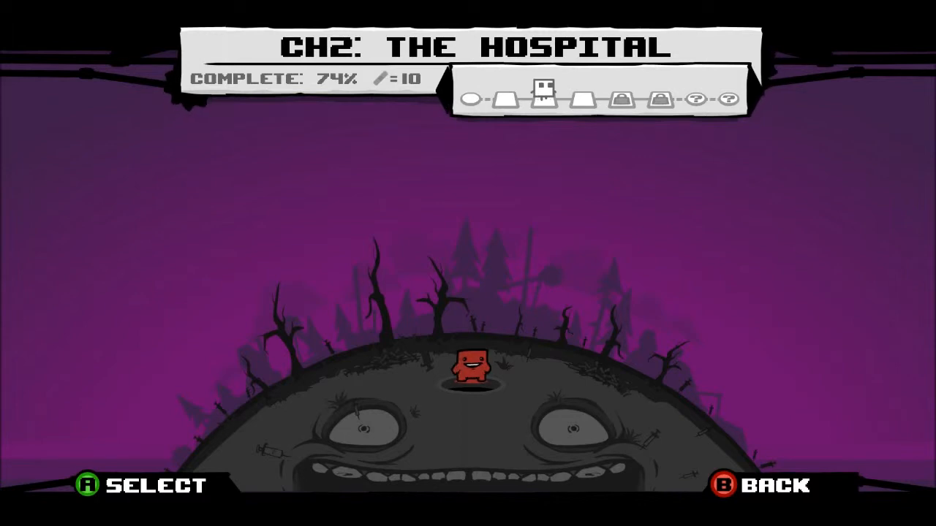
pyautogui.press('Right')
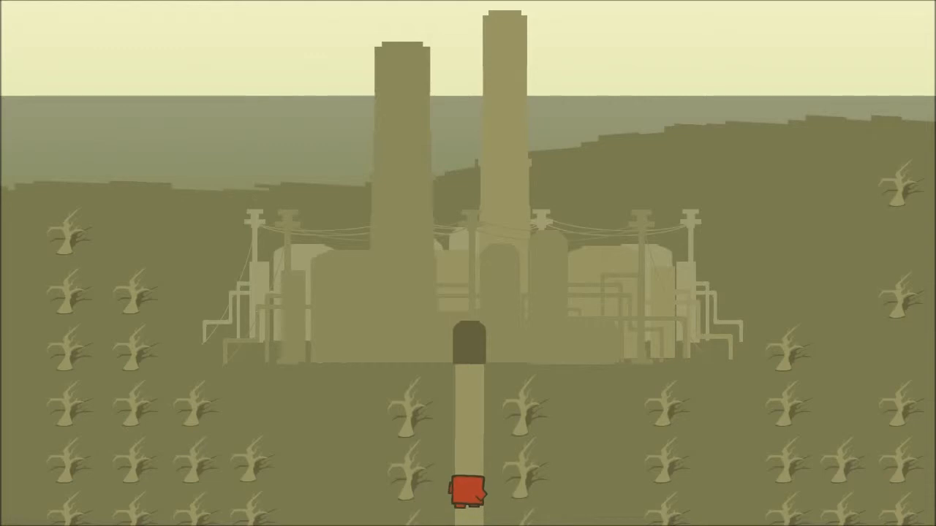
pyautogui.press('up')
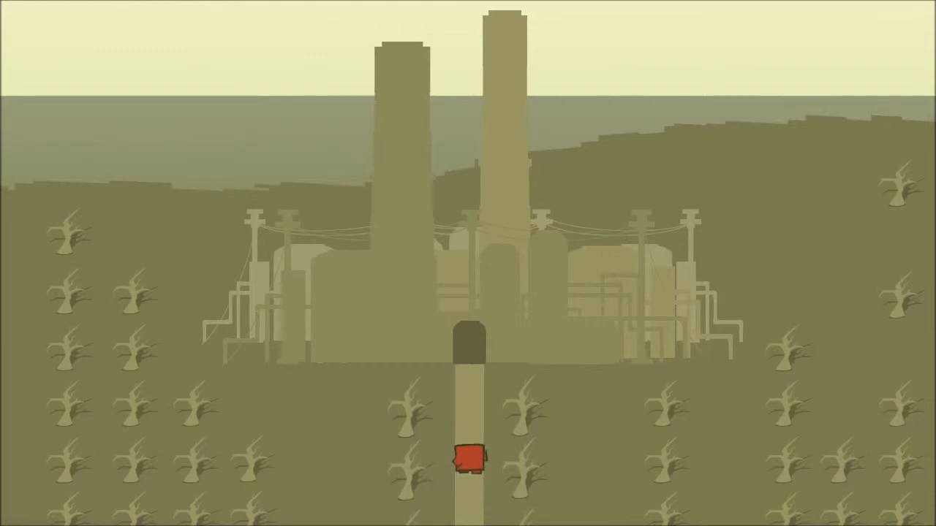
pyautogui.press('up')
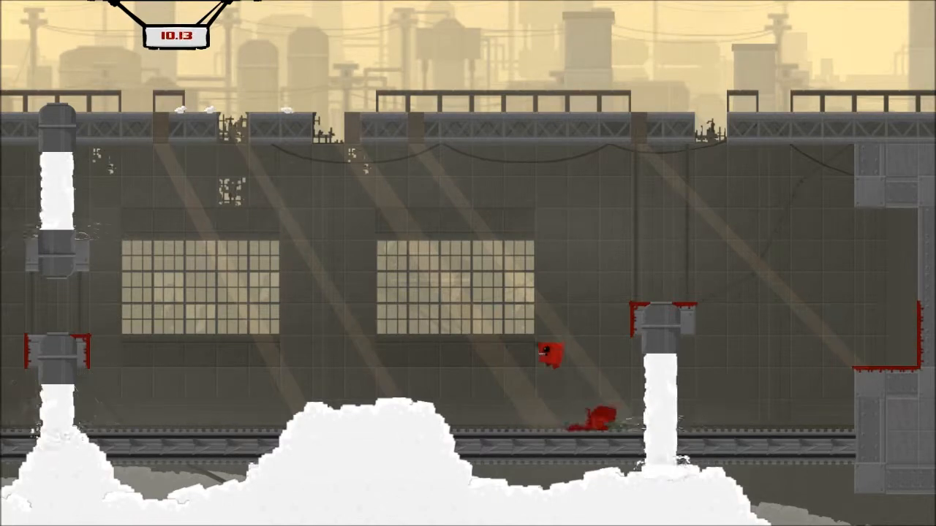
pyautogui.press('Right')
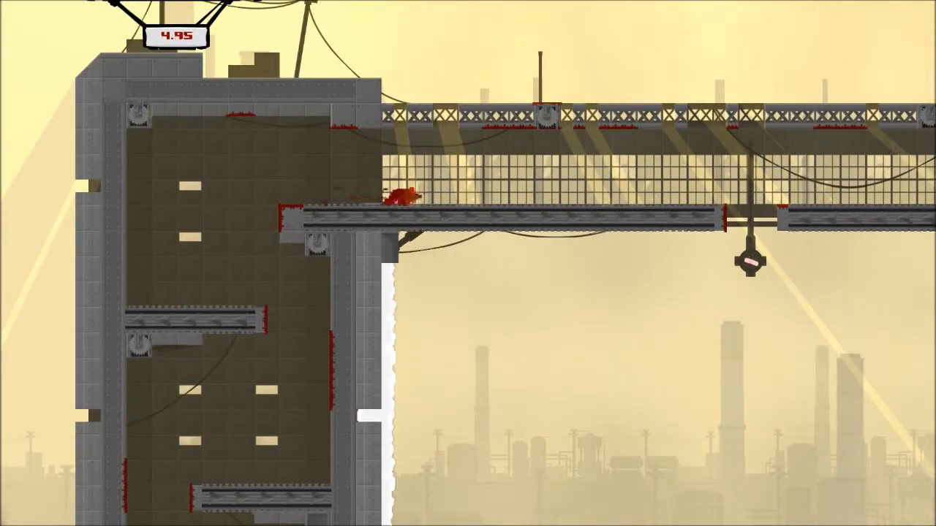
pyautogui.hscroll(3)
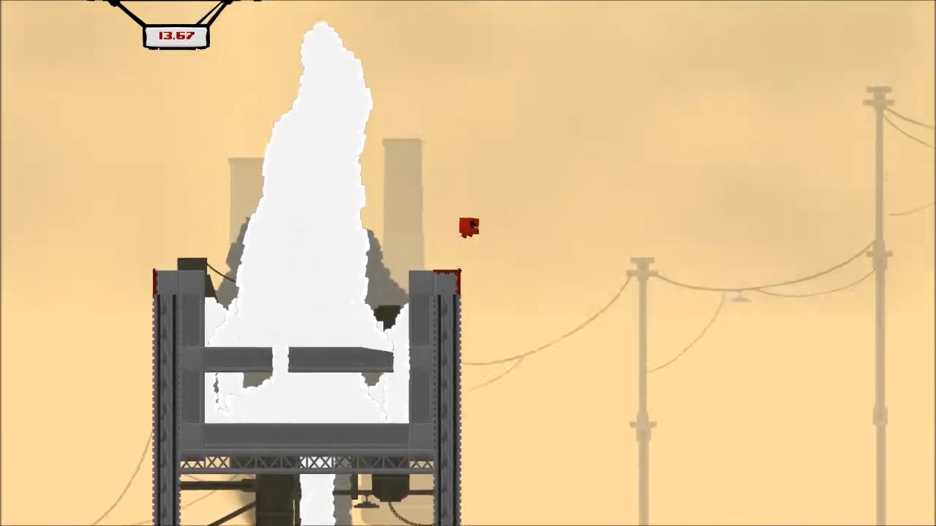
pyautogui.hscroll(3)
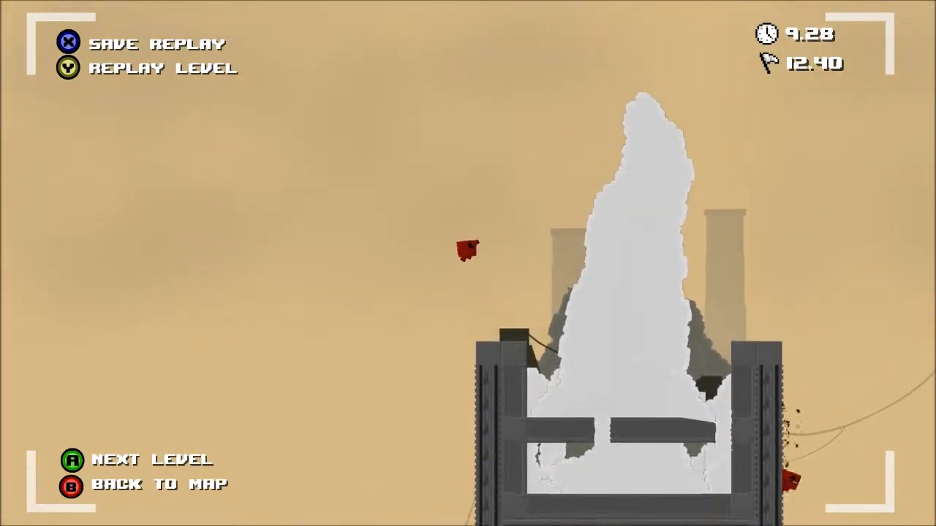
pyautogui.press('a')
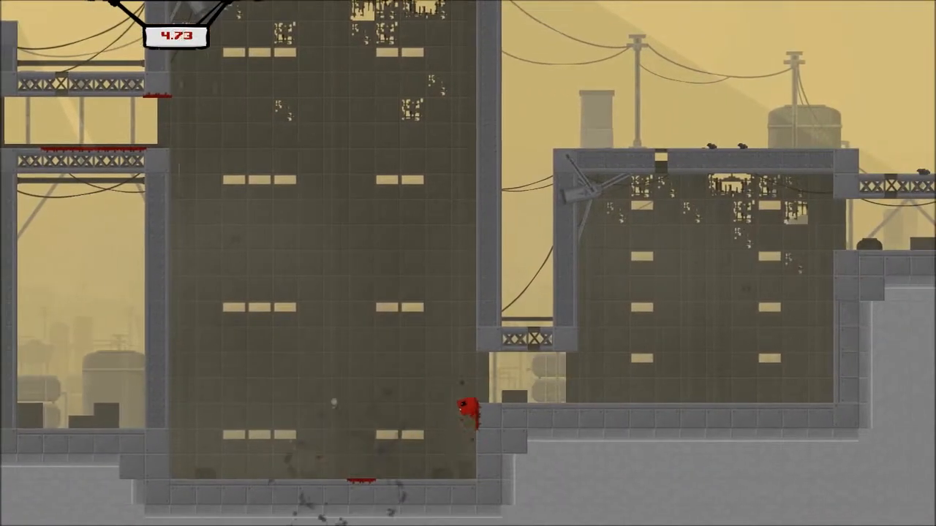
pyautogui.press('Right')
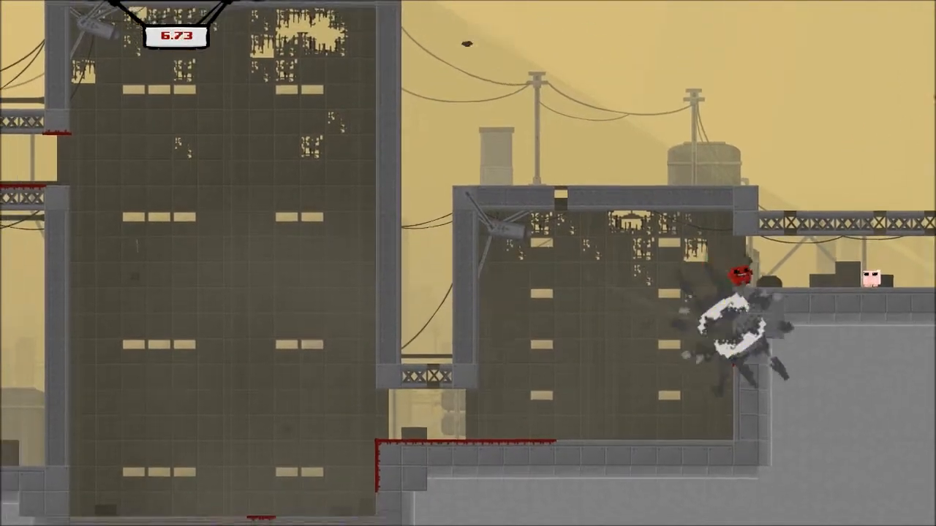